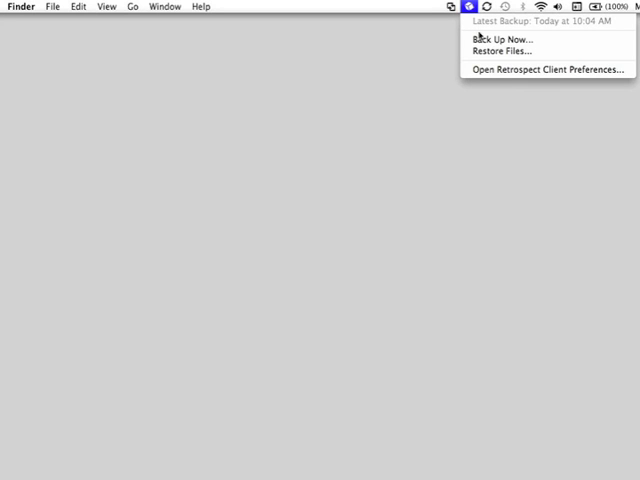
mouse_move(508, 52)
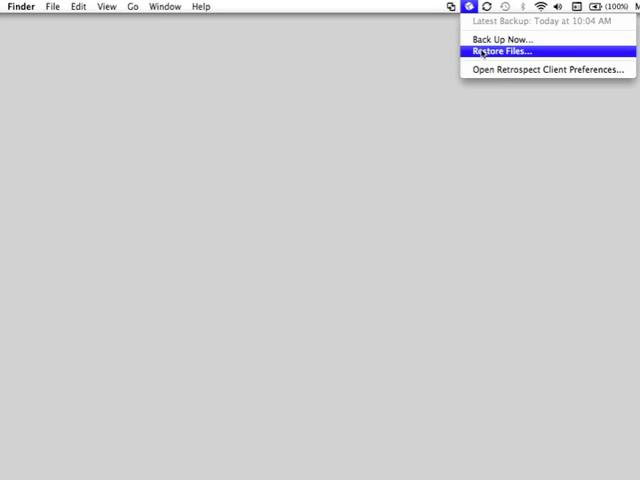
mouse_move(544, 68)
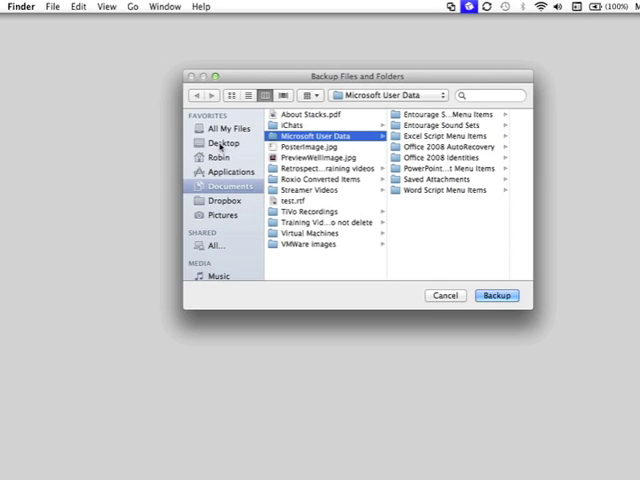
Step: Select the Desktop folder in the Back Up Now sidebar and start its backup
left_click(224, 142)
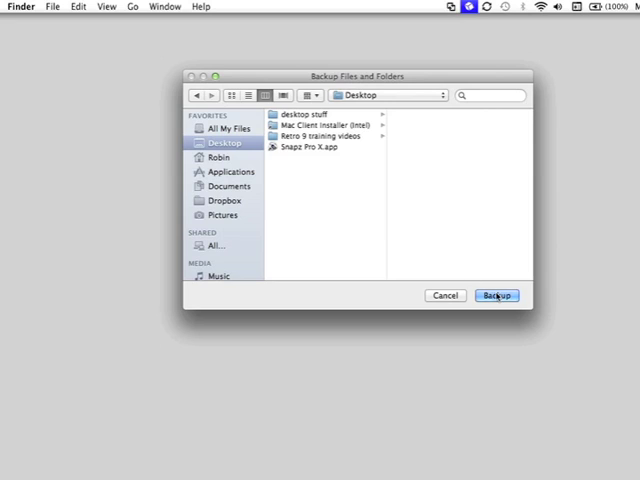
left_click(496, 296)
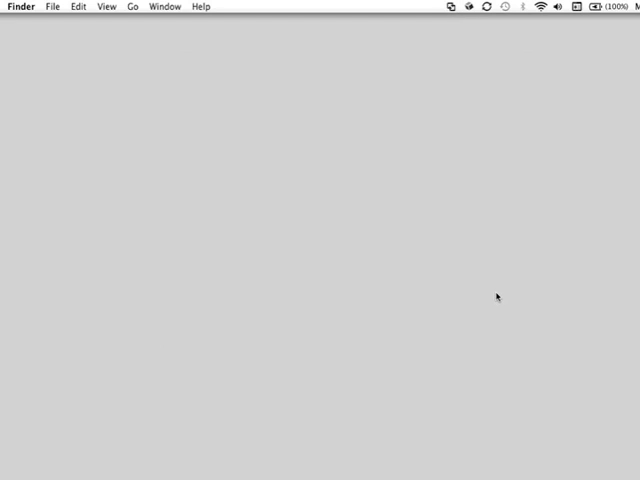
mouse_move(488, 38)
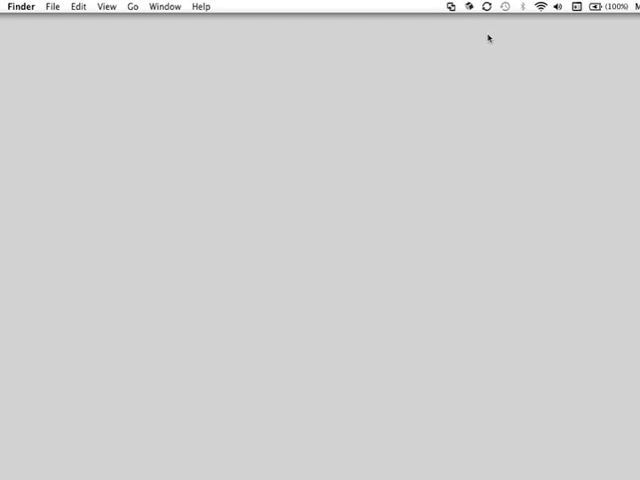
left_click(474, 8)
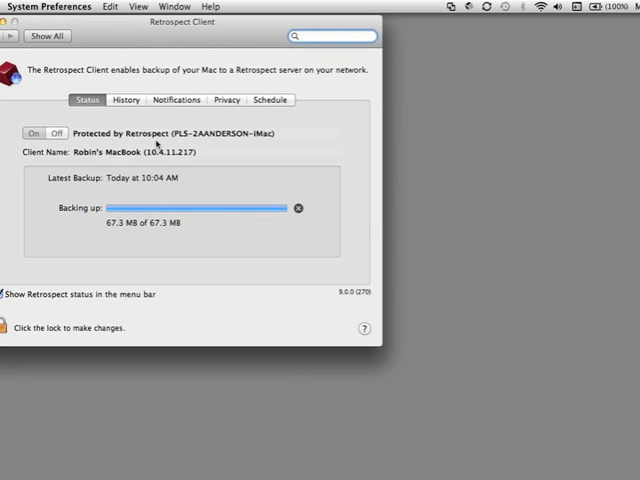
Step: Switch the Retrospect Client pane to the History list of past backups
left_click(126, 100)
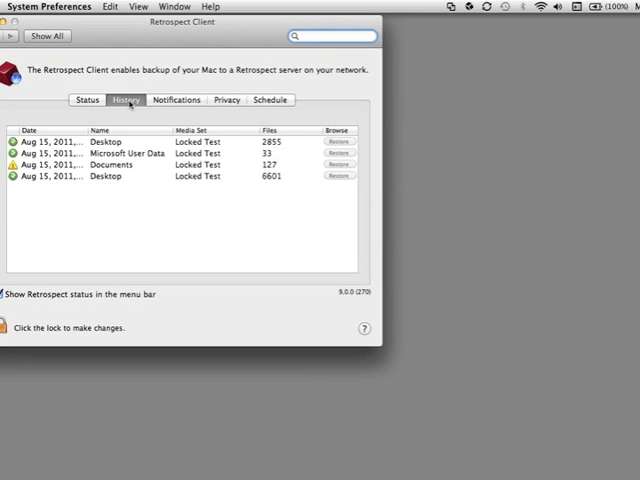
mouse_move(88, 130)
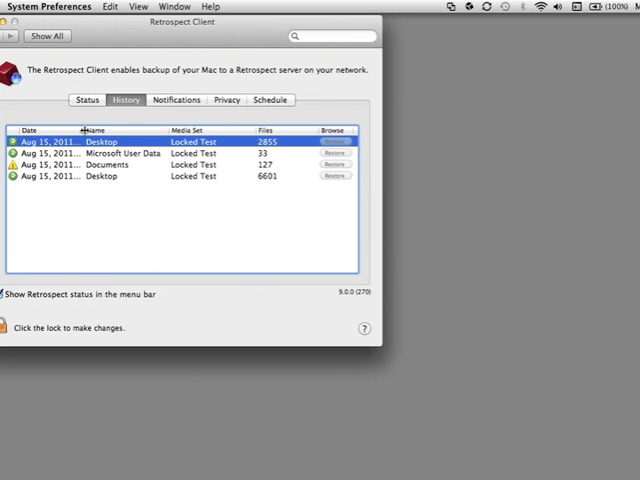
Step: Unlock the Retrospect Client settings, bringing up the password prompt
left_click(10, 328)
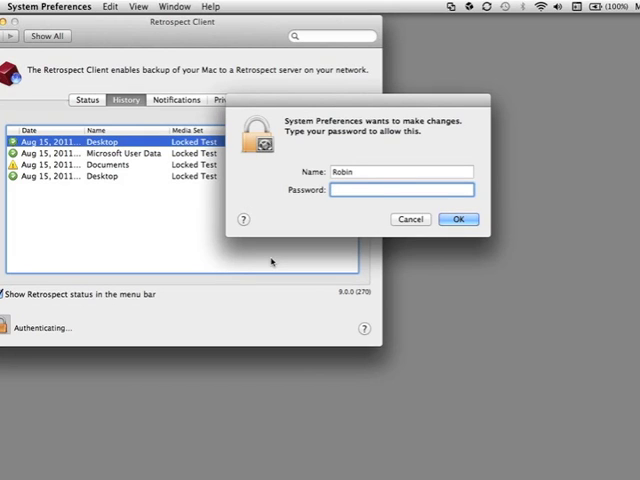
Step: Confirm the admin password and start a Restore from the latest Desktop backup
left_click(458, 220)
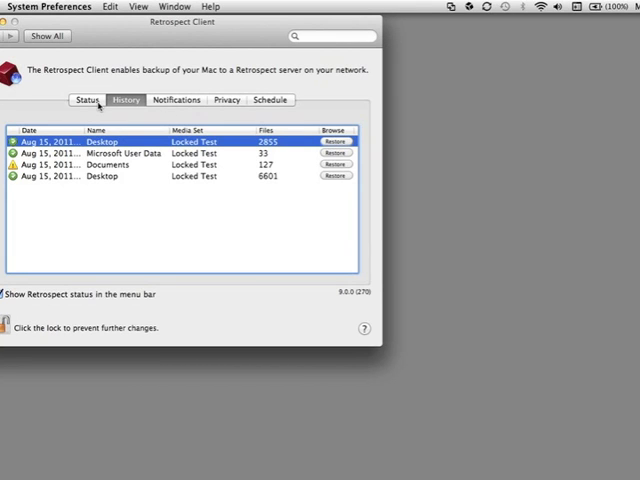
left_click(336, 140)
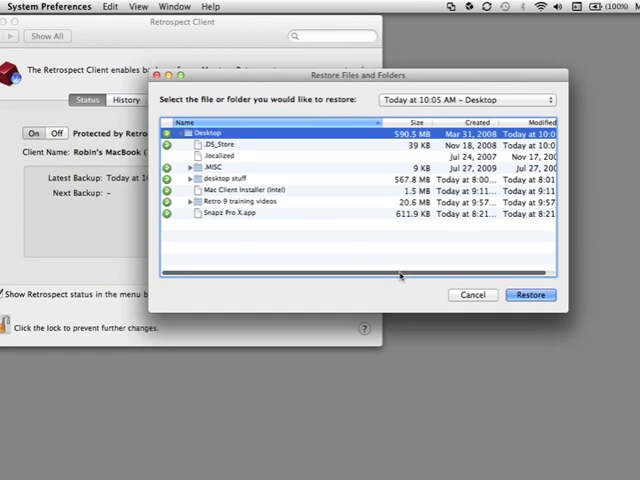